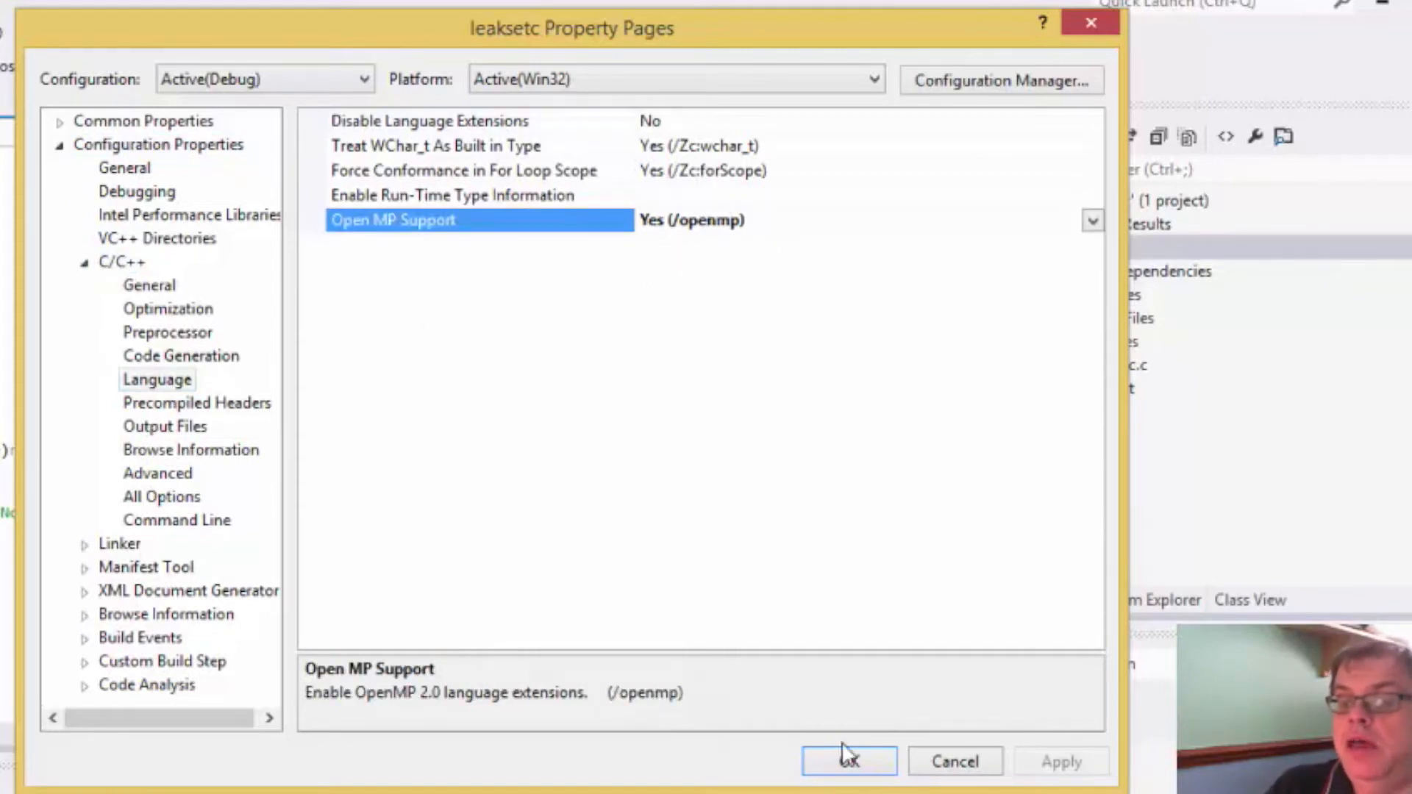
- Confirm Open MP Support set to Yes (/openmp) in the leaksetc Property Pages
click(847, 761)
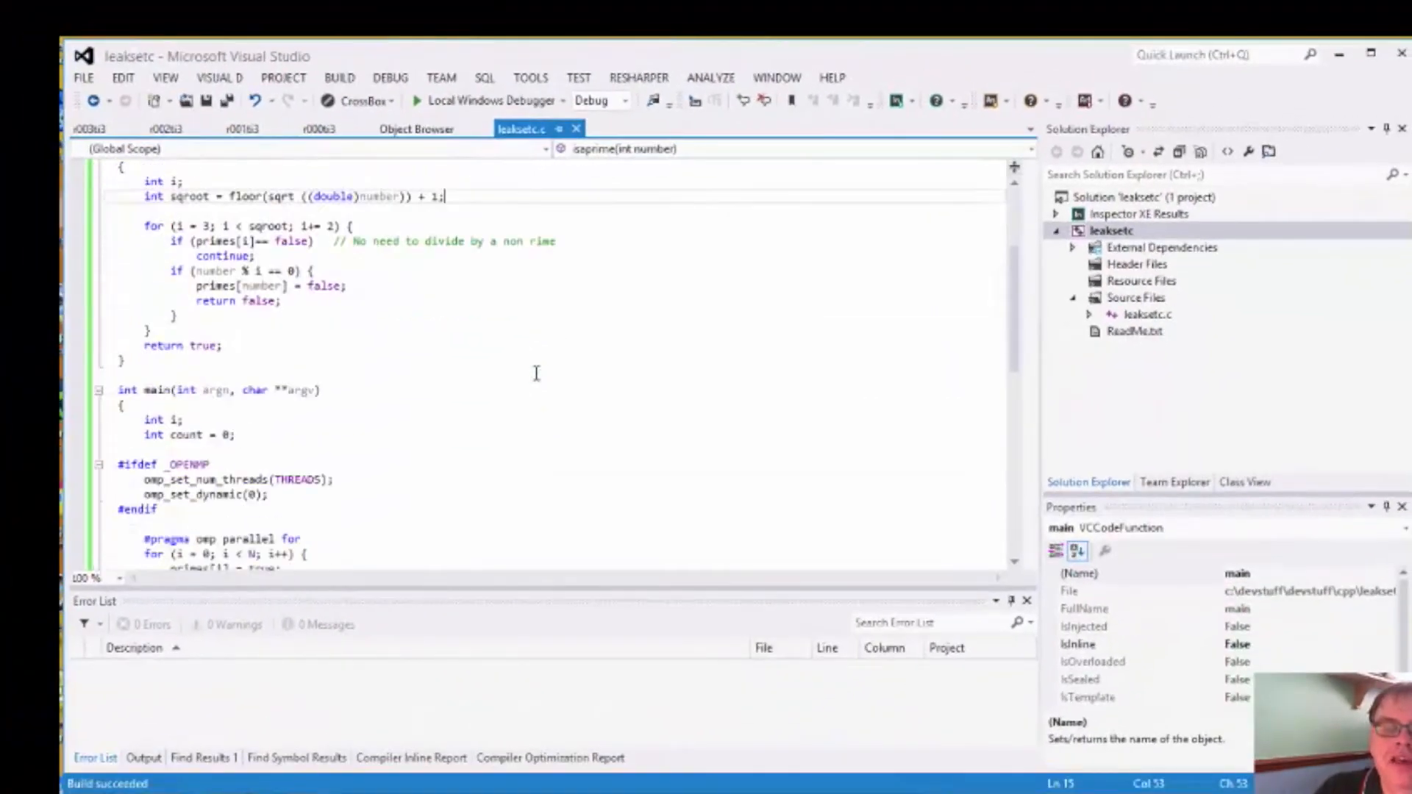
scroll(down, 3)
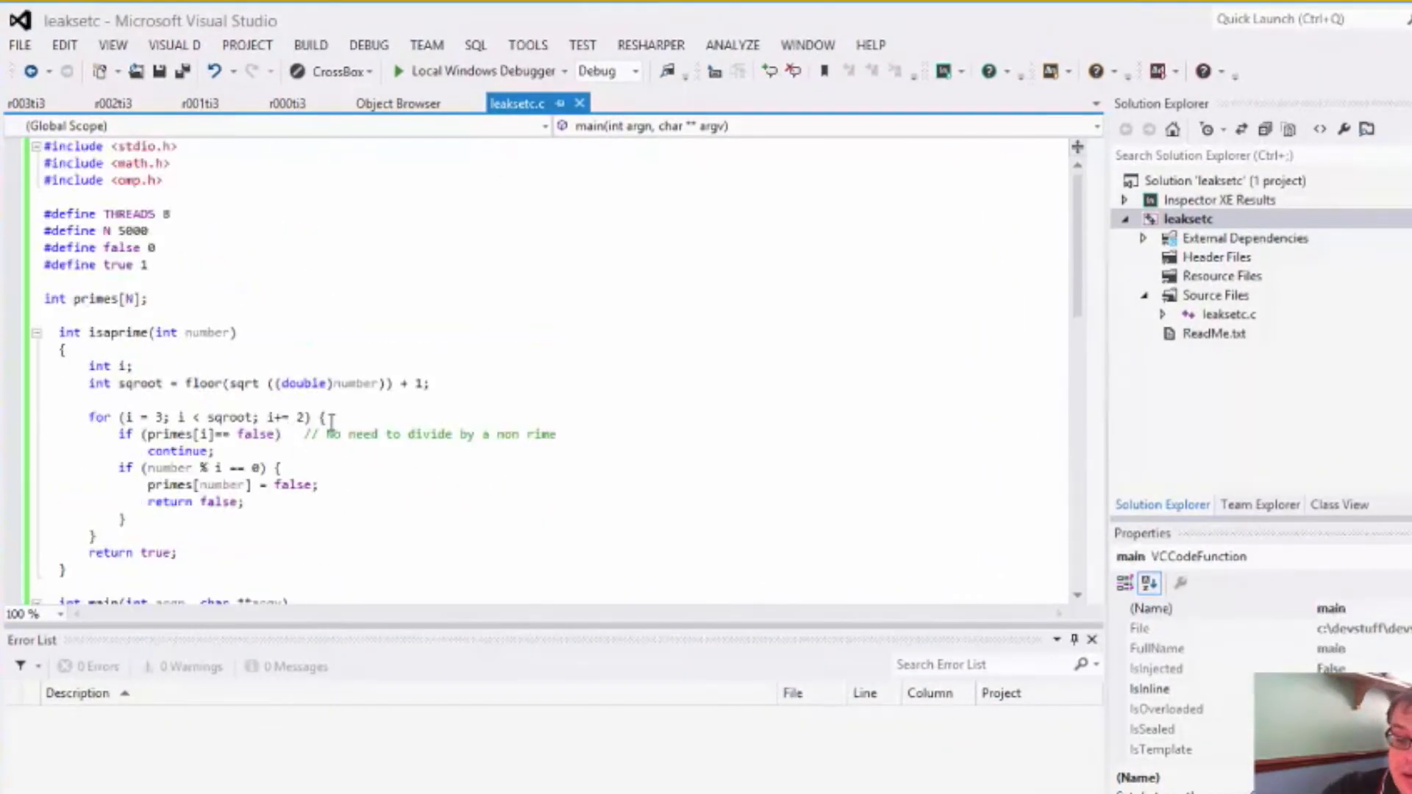
- Run leaksetc without debugging, read the 642-primes output, and close the console
click(401, 72)
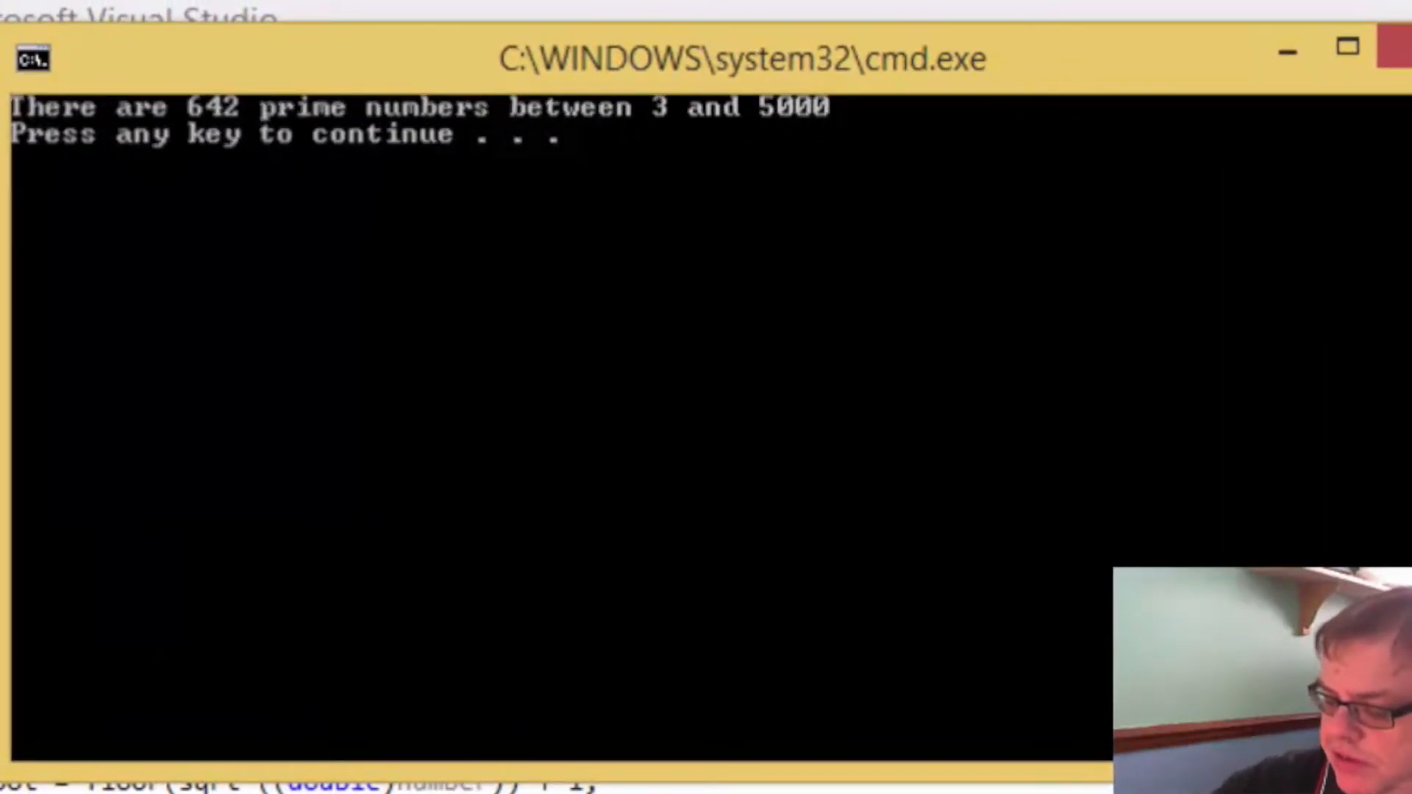
key(enter)
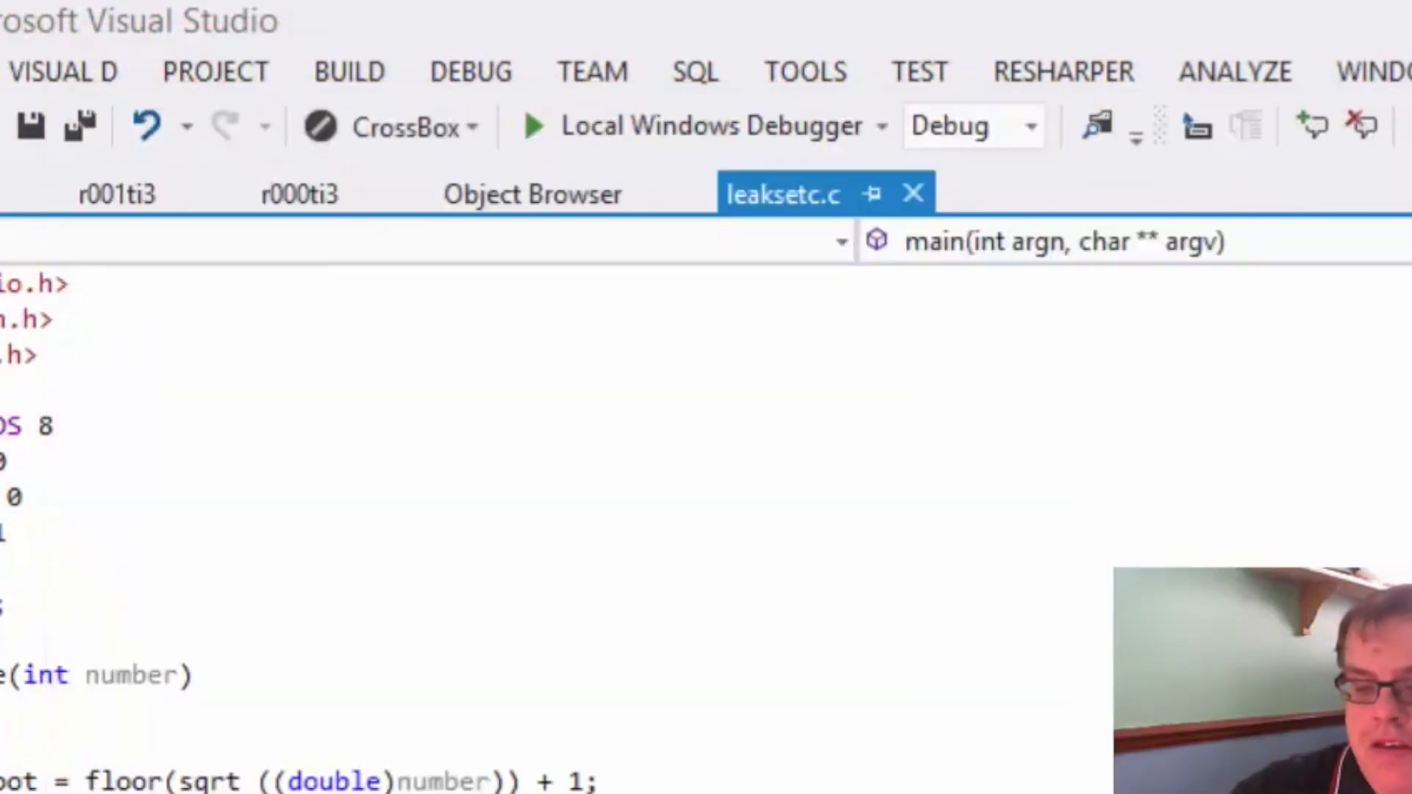
click(533, 125)
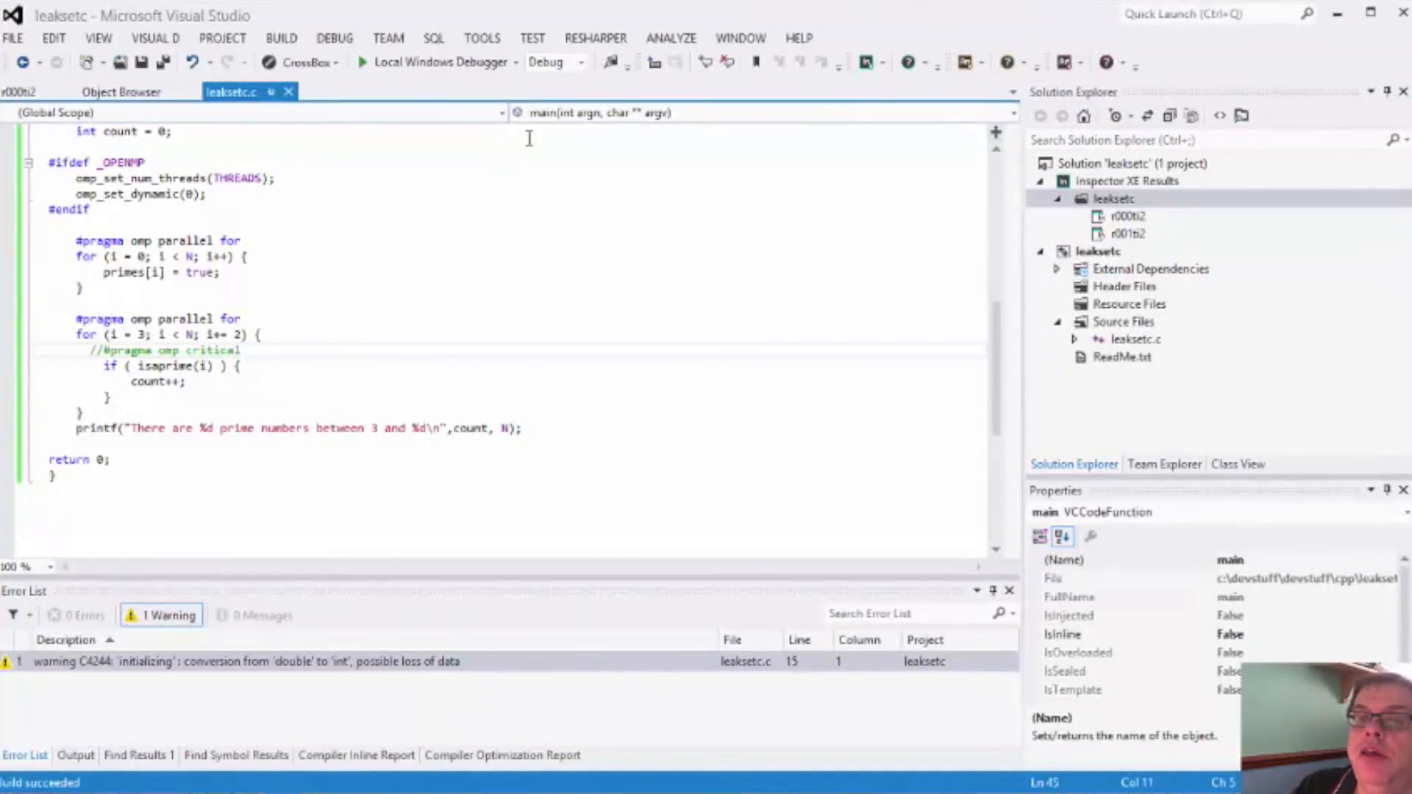
- Start a new Intel Inspector XE 2015 analysis from the Tools menu
click(481, 38)
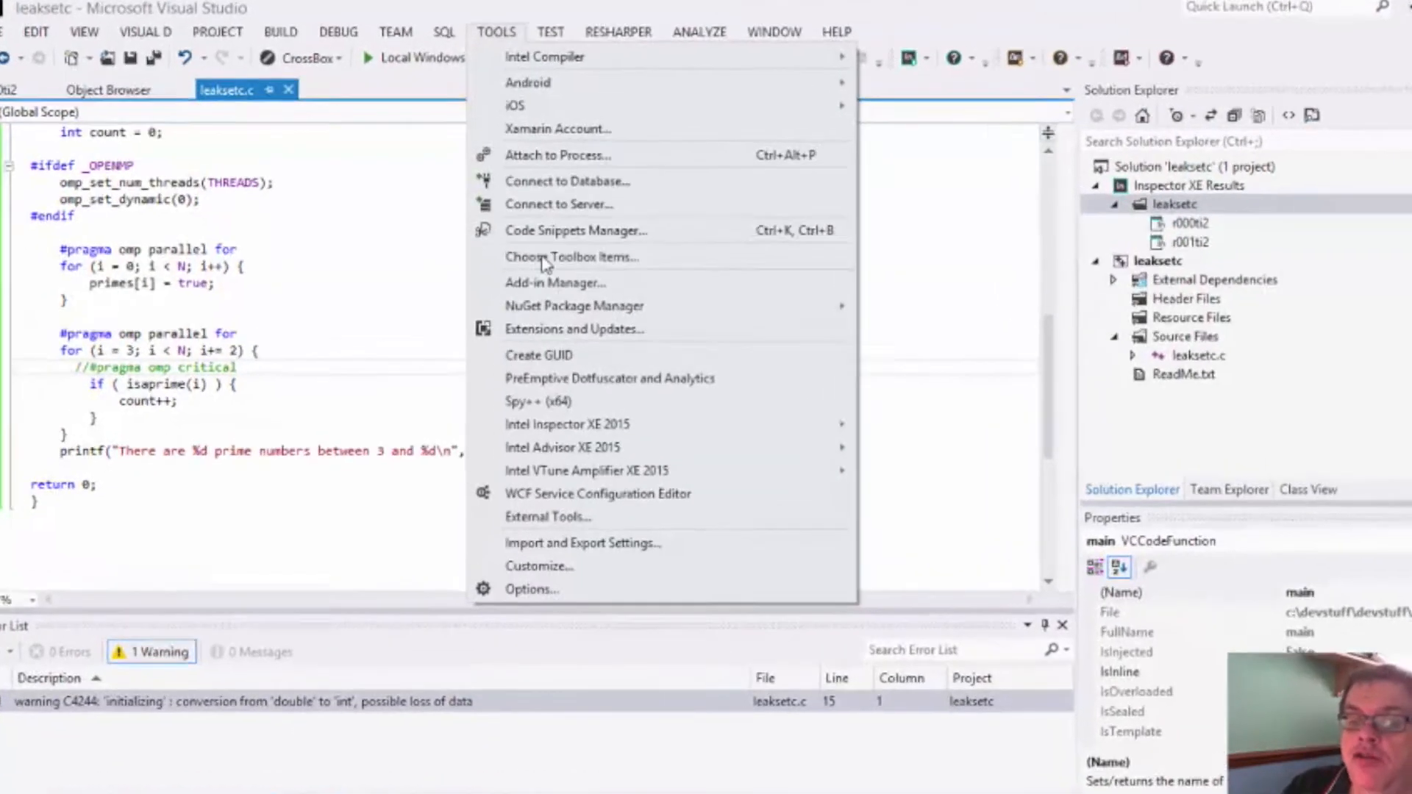
mouse_move(567, 424)
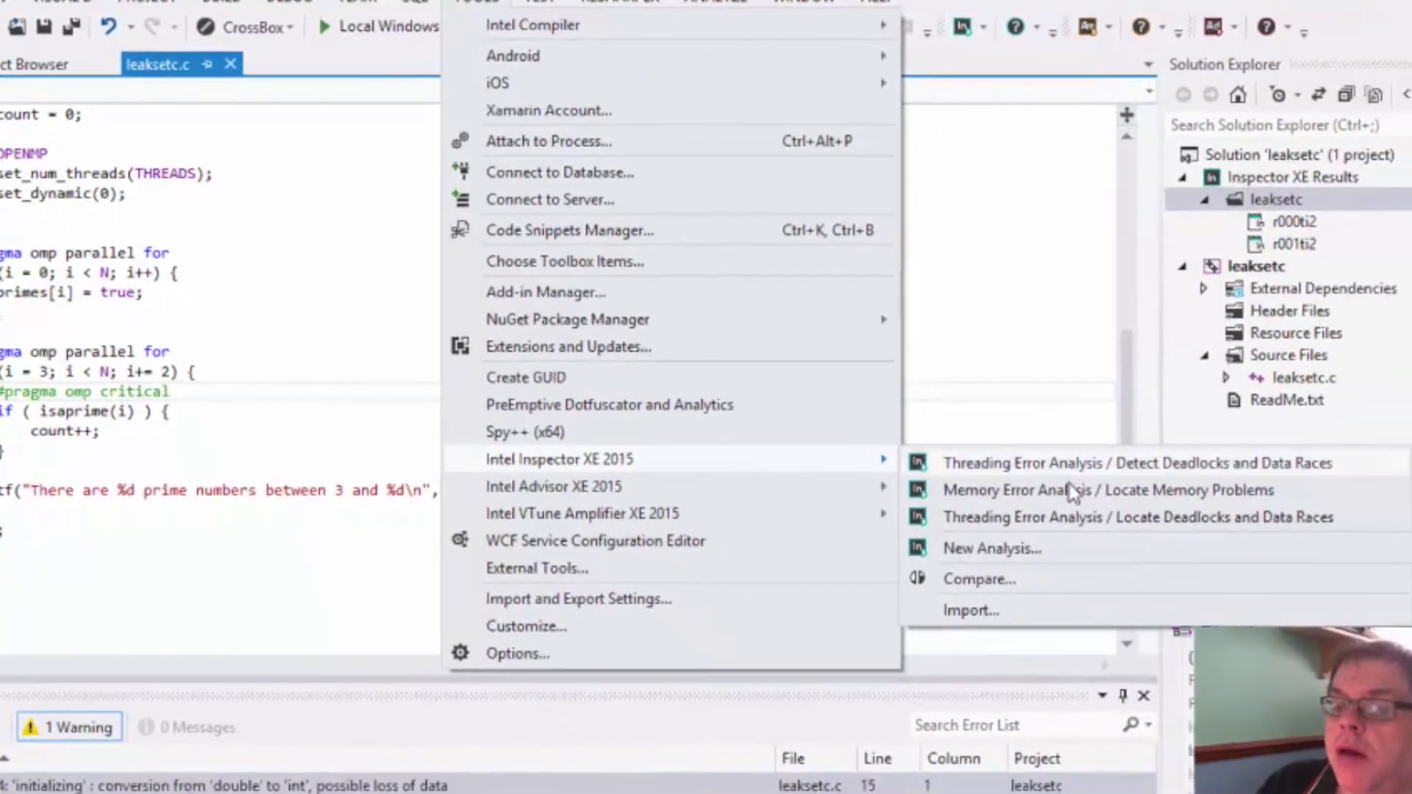
mouse_move(991, 547)
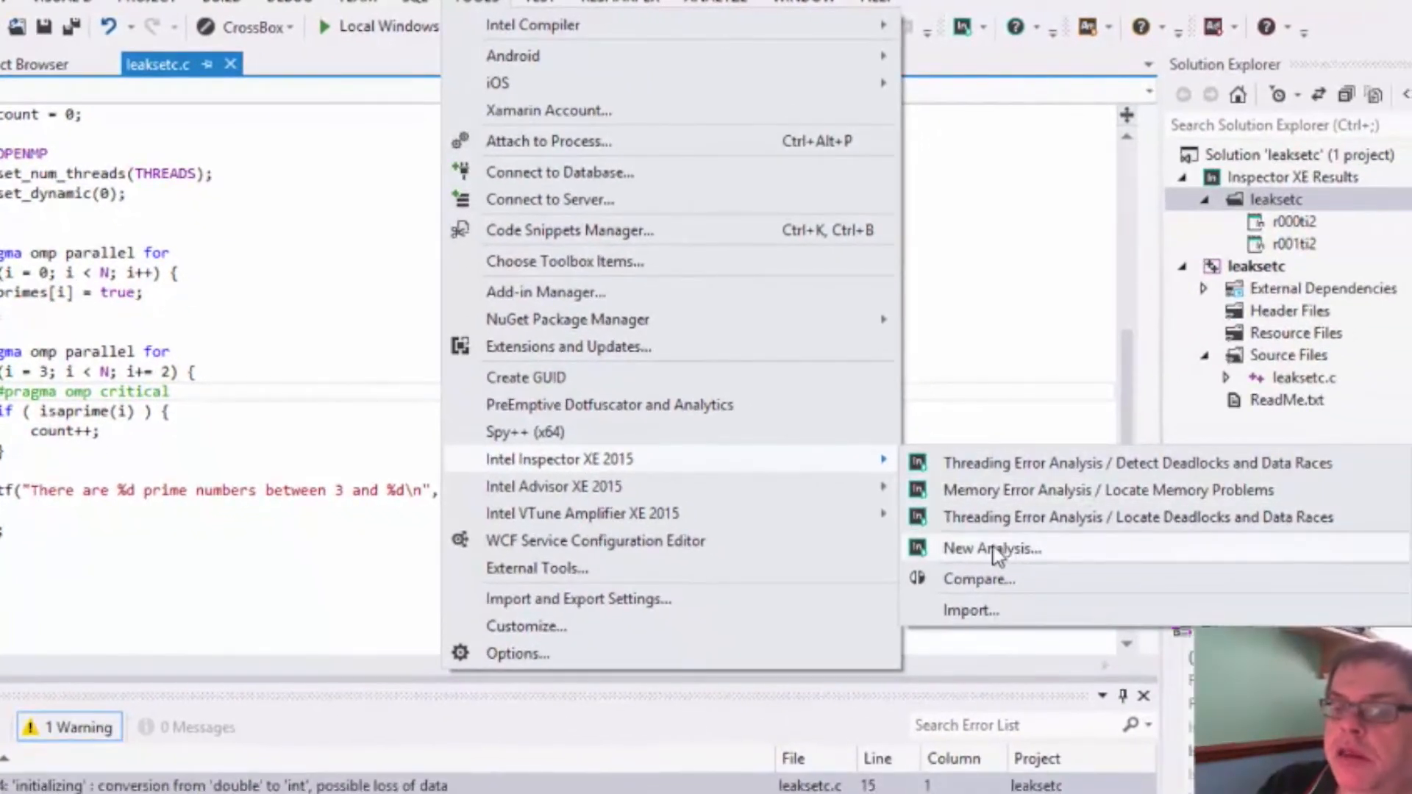
click(990, 547)
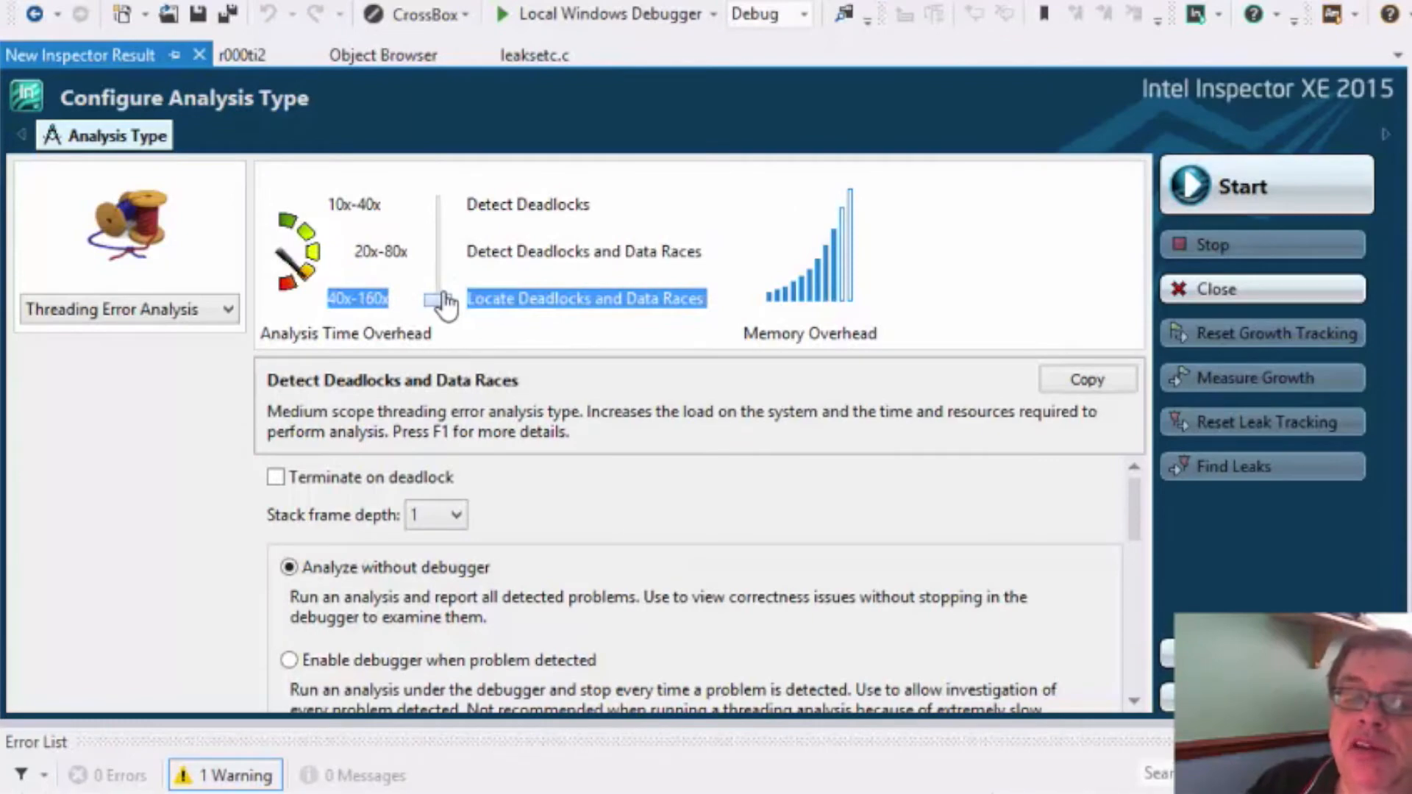
- Set the analysis level to Detect Deadlocks and Data Races and run the collection
drag(439, 298, 438, 252)
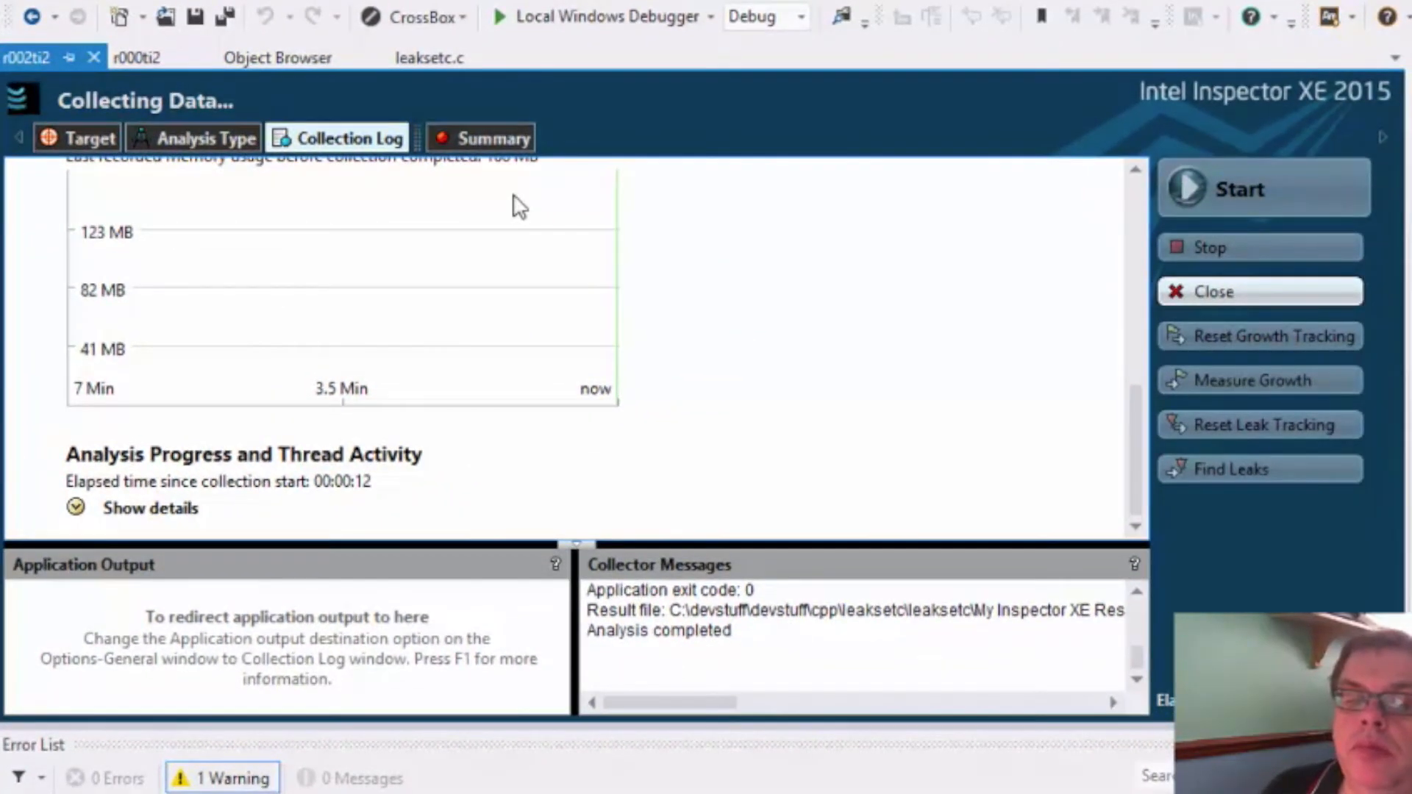
- Open the Inspector Summary listing data races P1 and P2 in isaprime
click(494, 138)
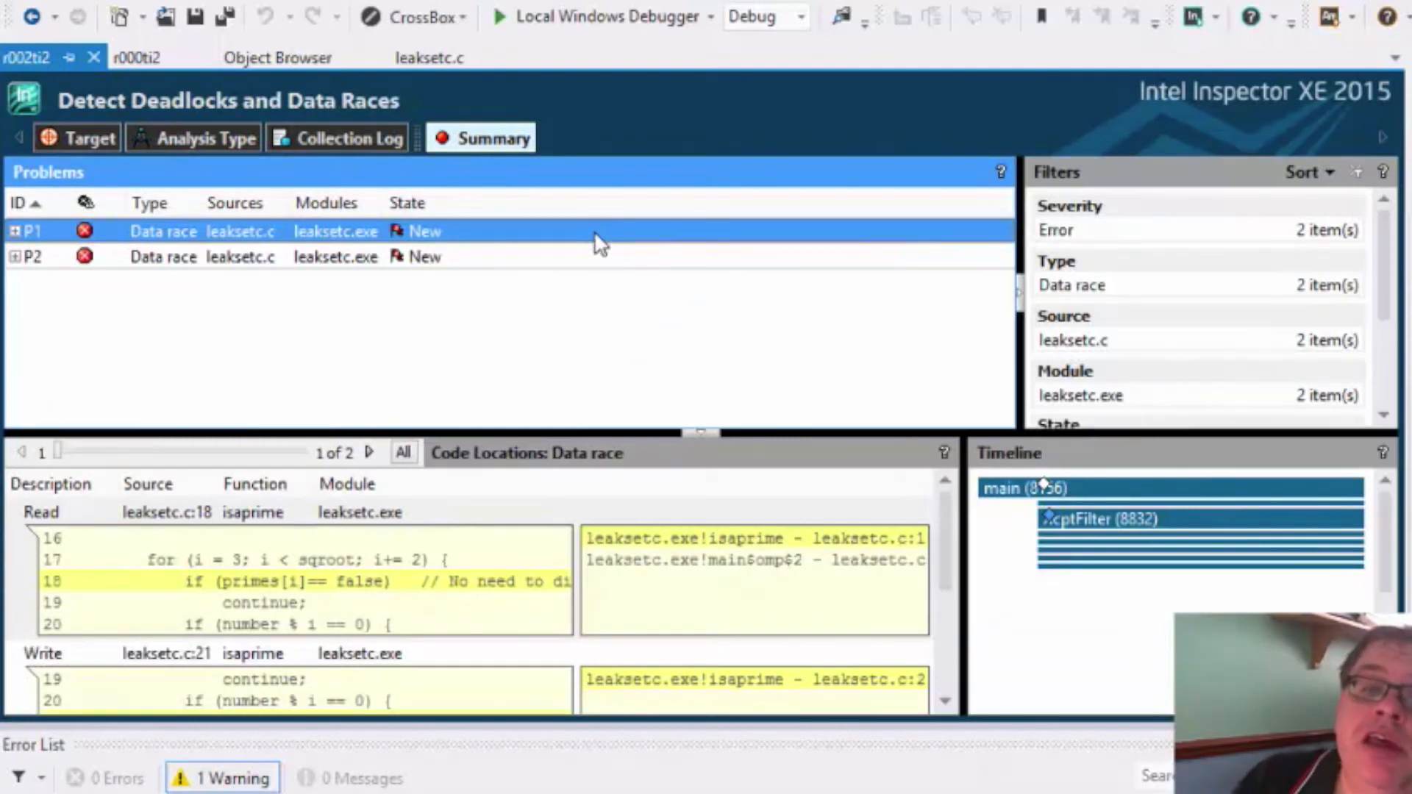
mouse_move(574, 264)
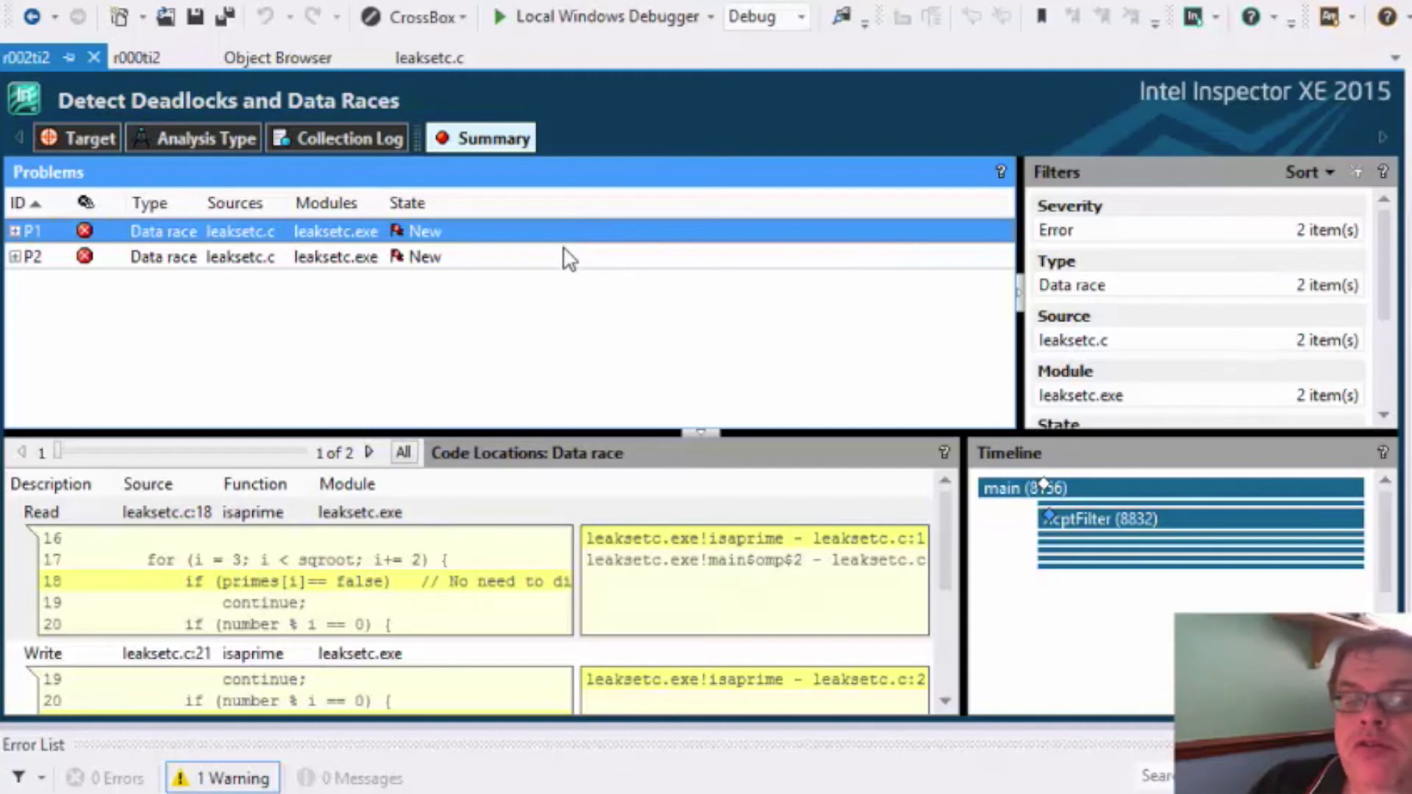
mouse_move(572, 245)
text(#pragma omp critical)
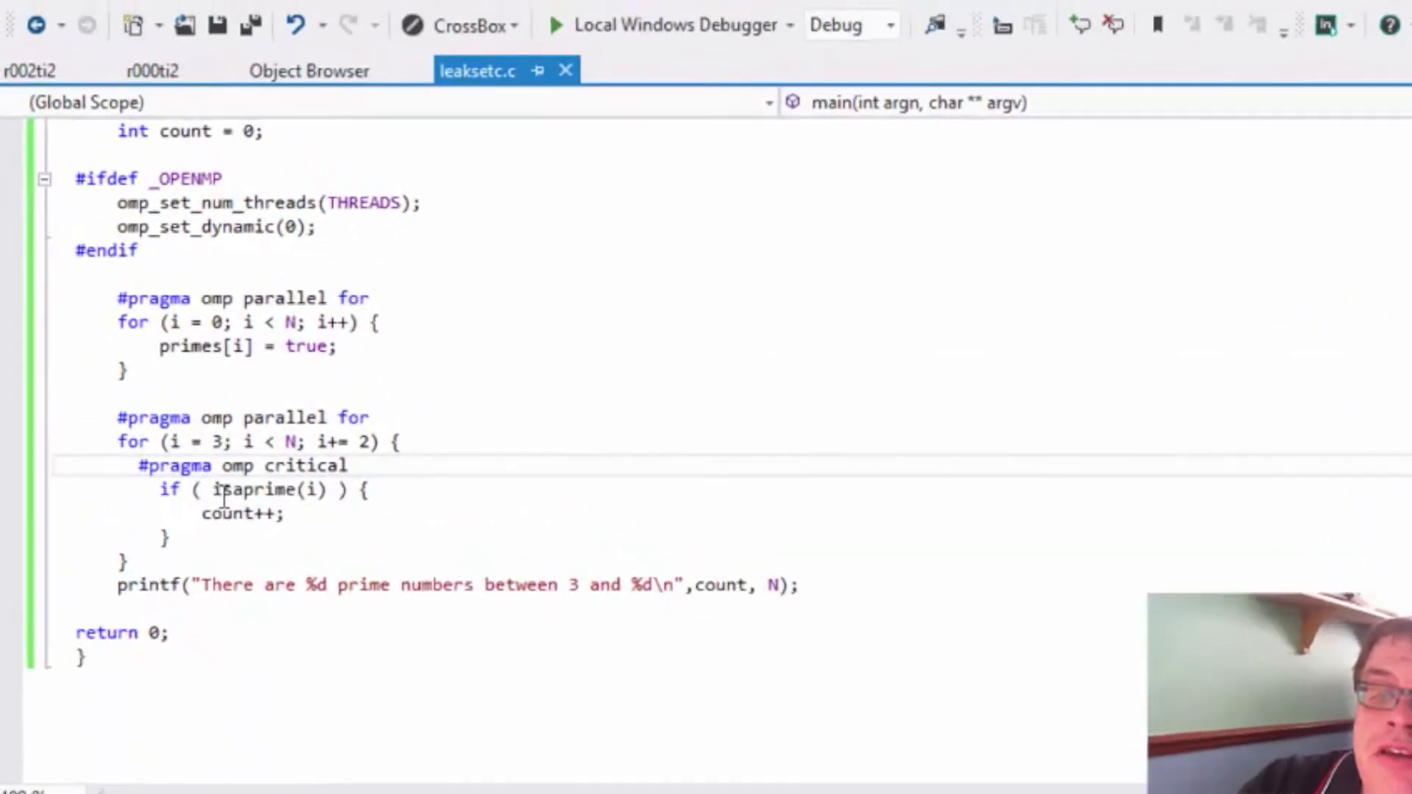
- Rebuild and run the corrected program, see 668 primes, and close the console
click(556, 24)
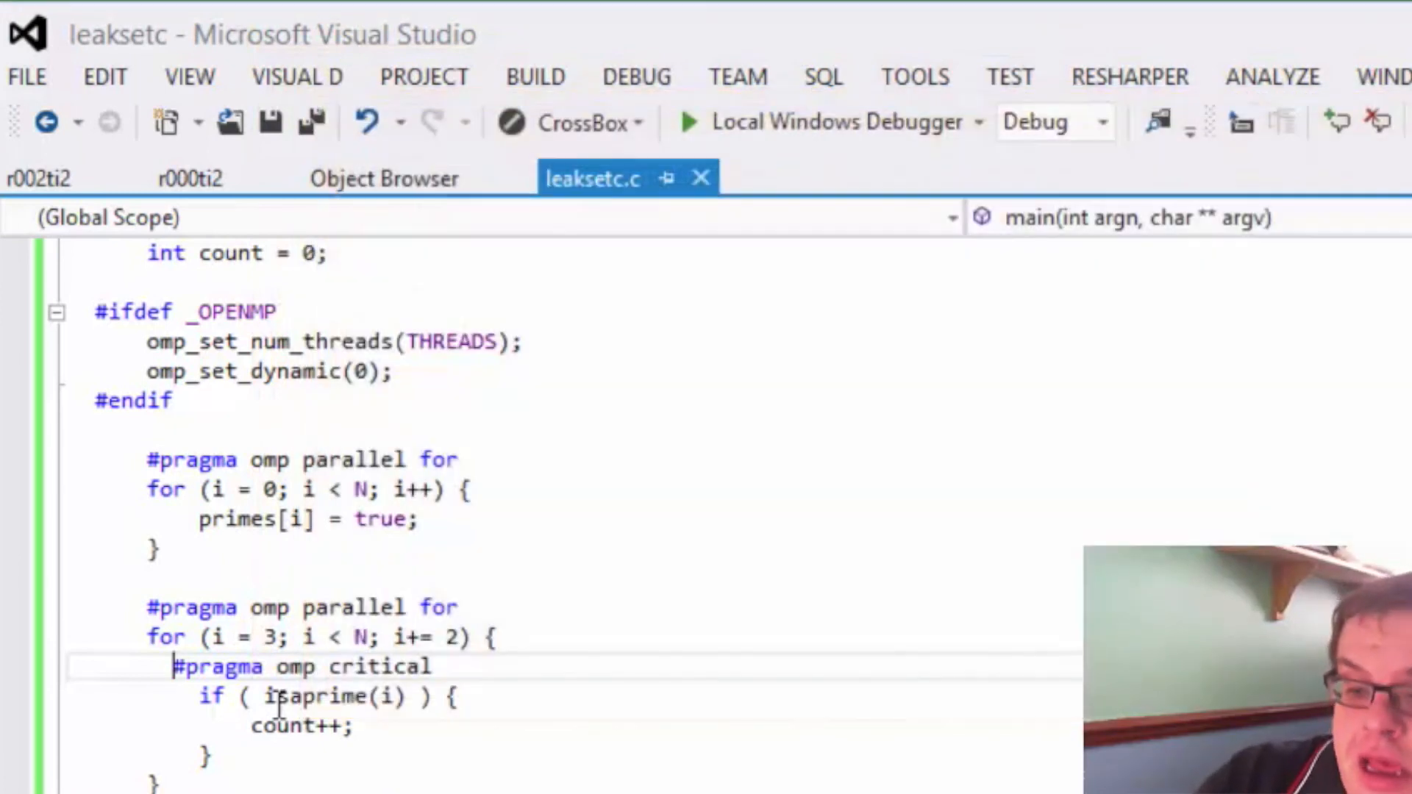
click(686, 121)
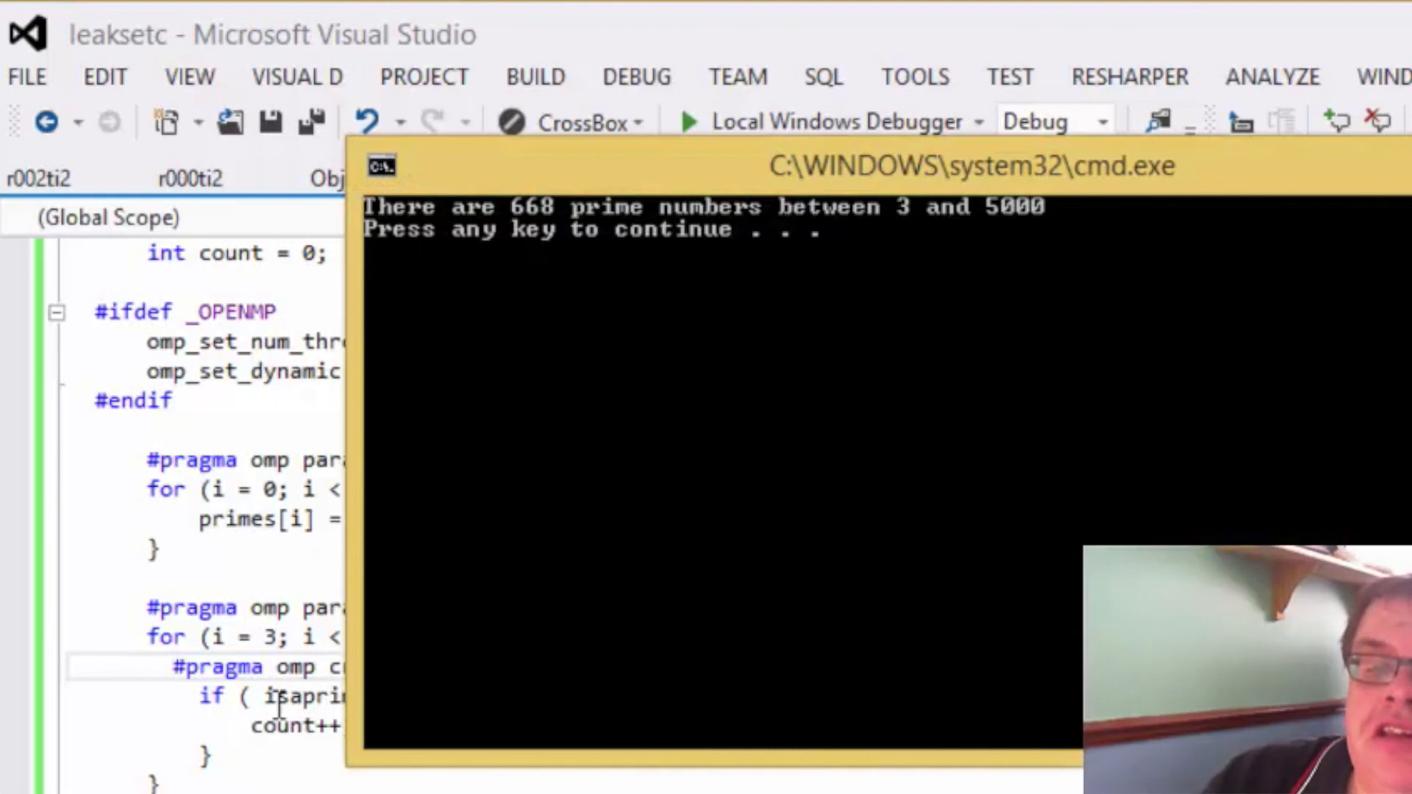
key(enter)
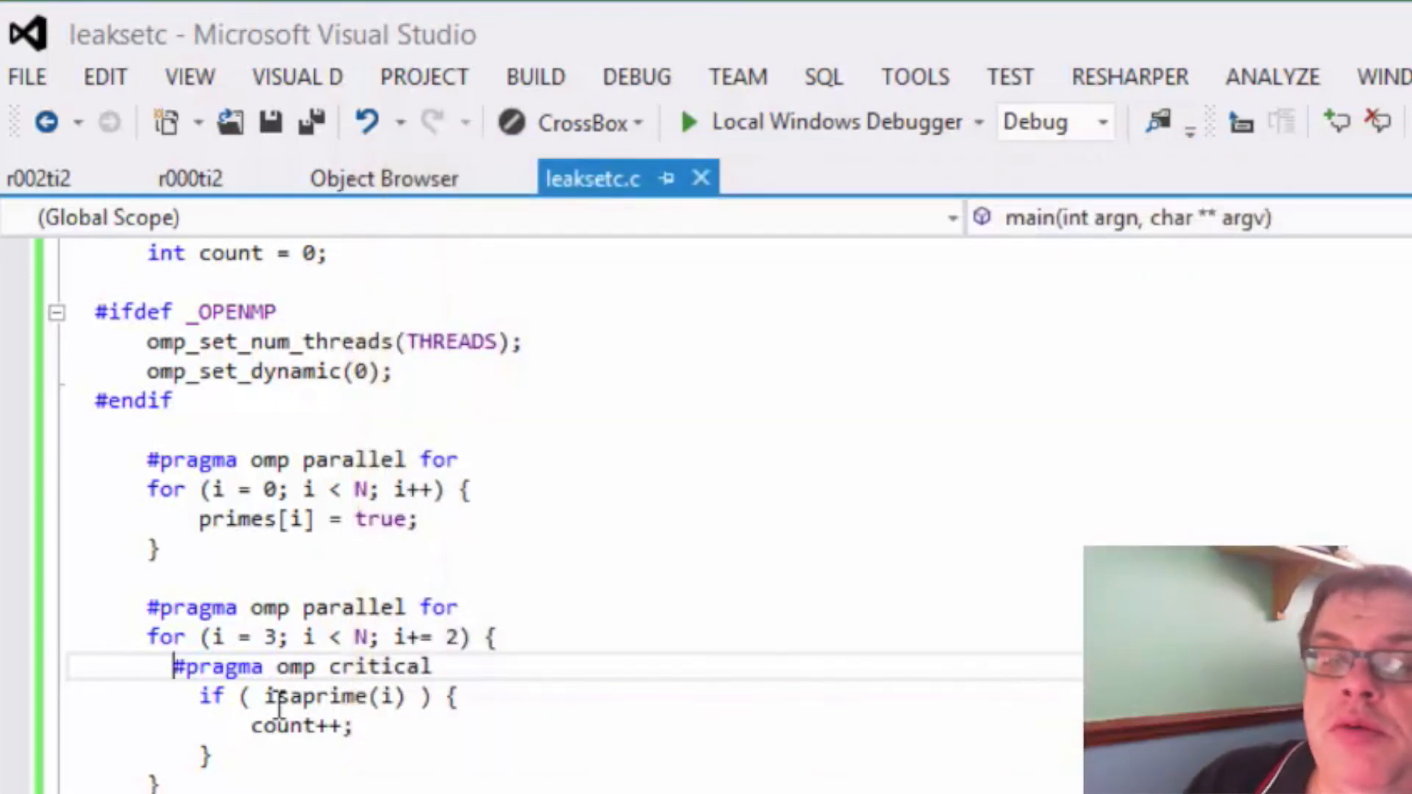